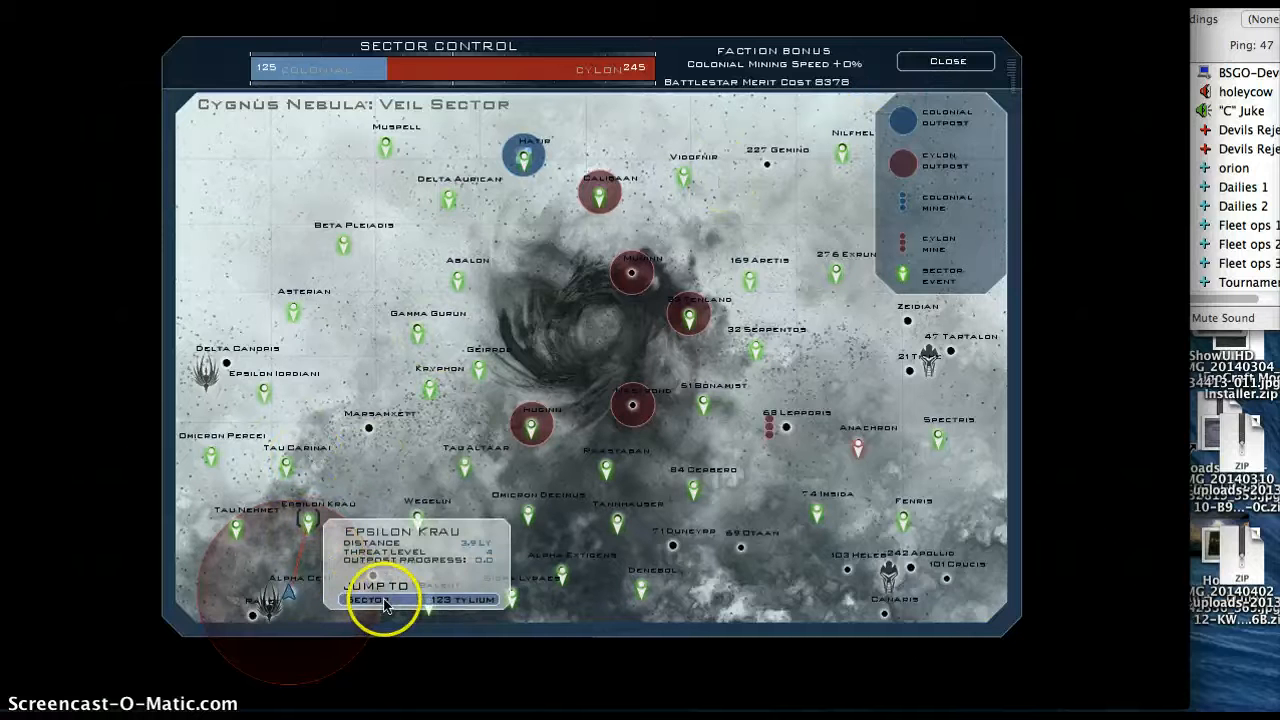
- Jump to Epsilon Krau, then on to the Balent sector
click(374, 575)
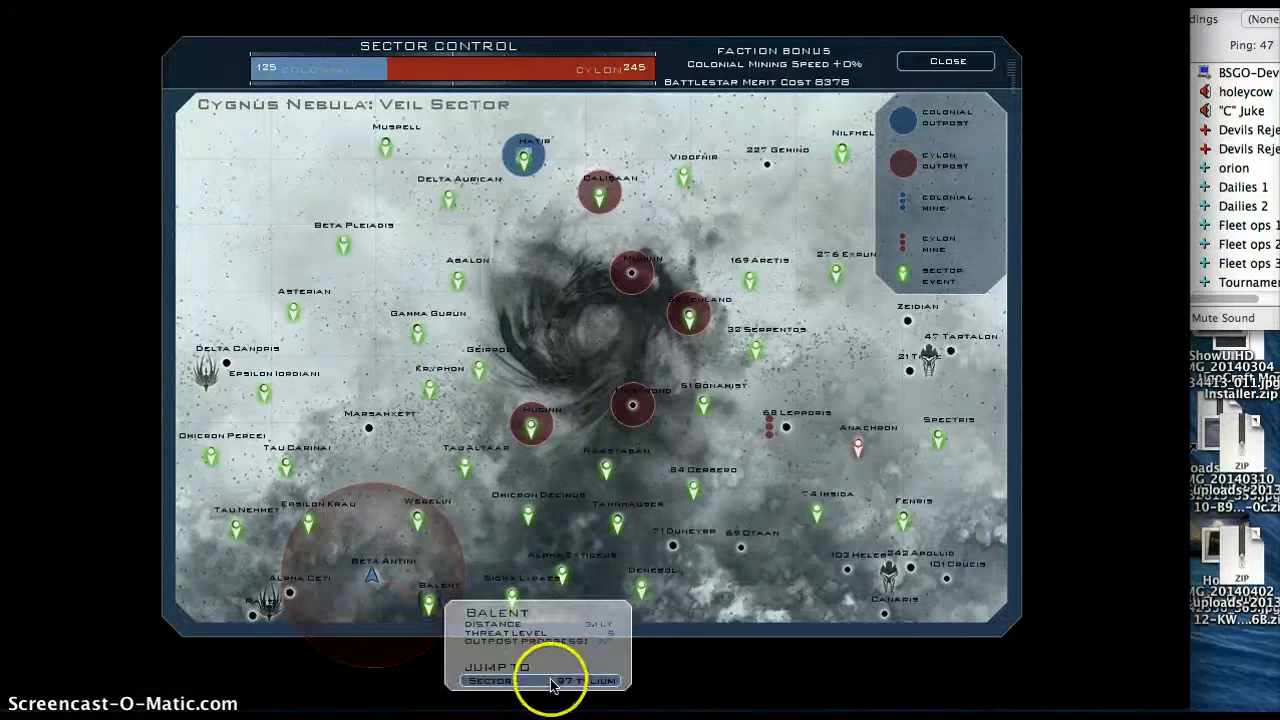
click(535, 681)
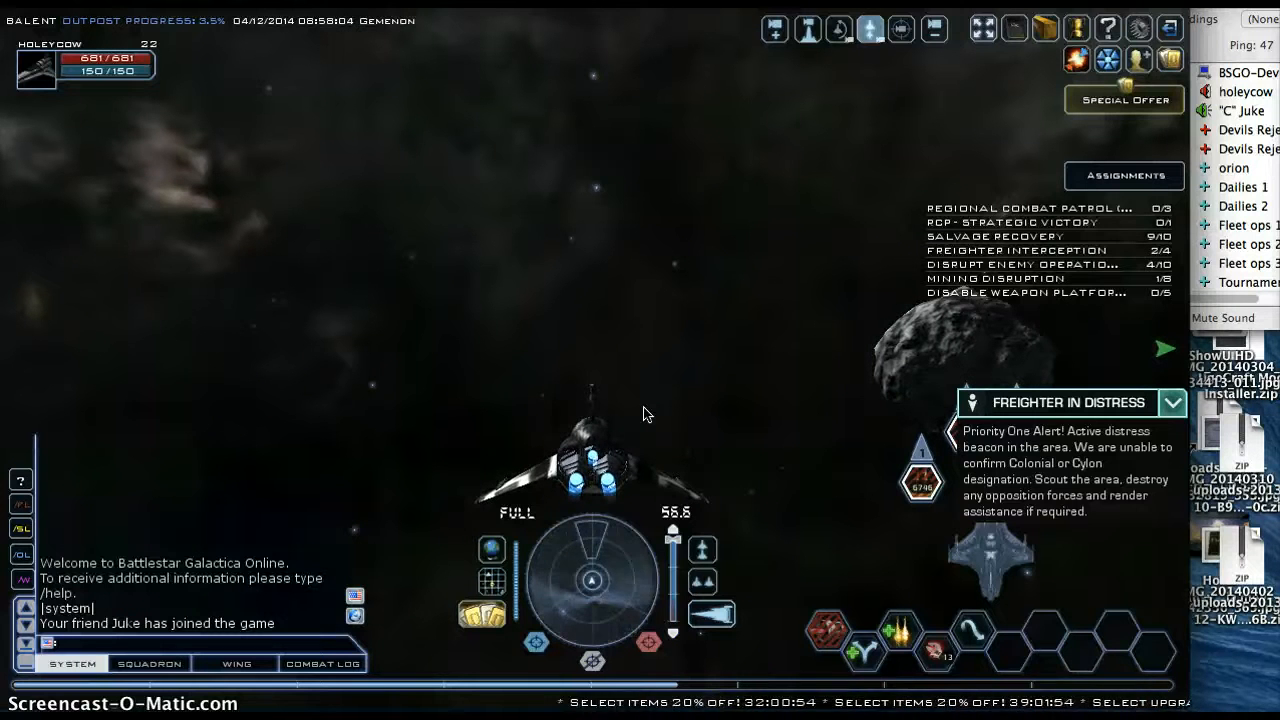
- Jump to Sigma Lyrae from the sector map and enter the sector without waiting
click(532, 362)
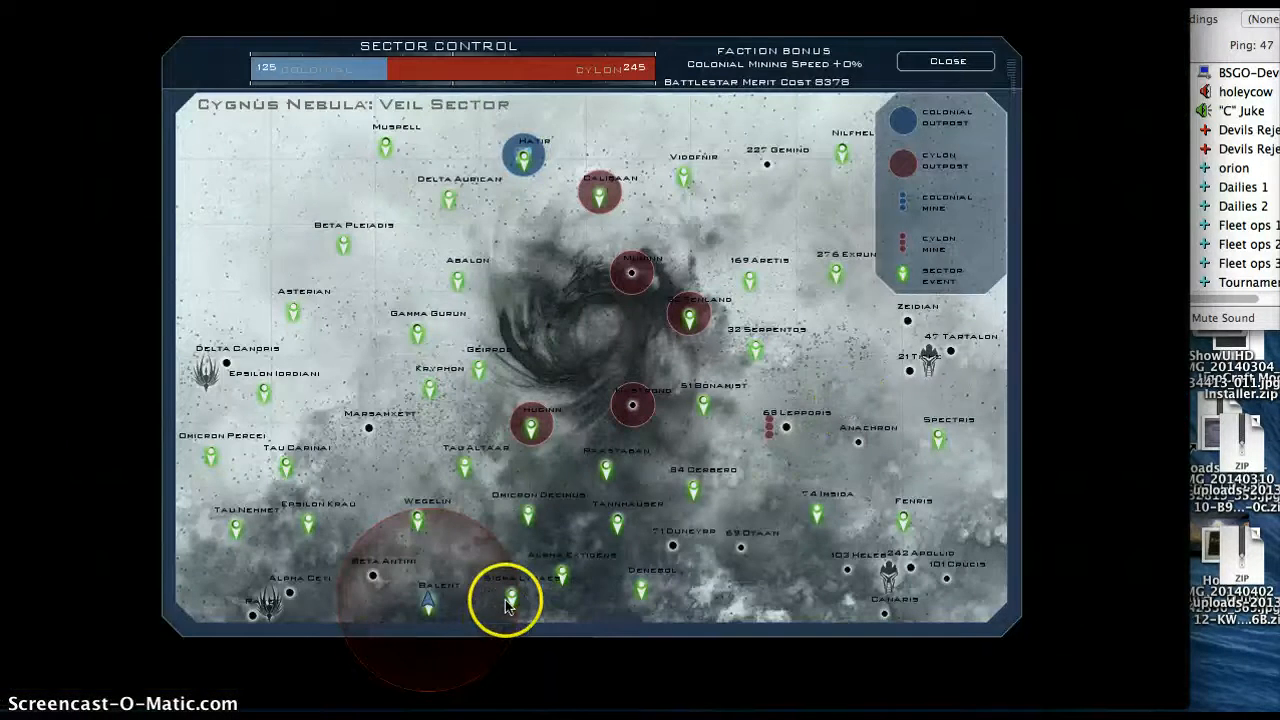
click(944, 61)
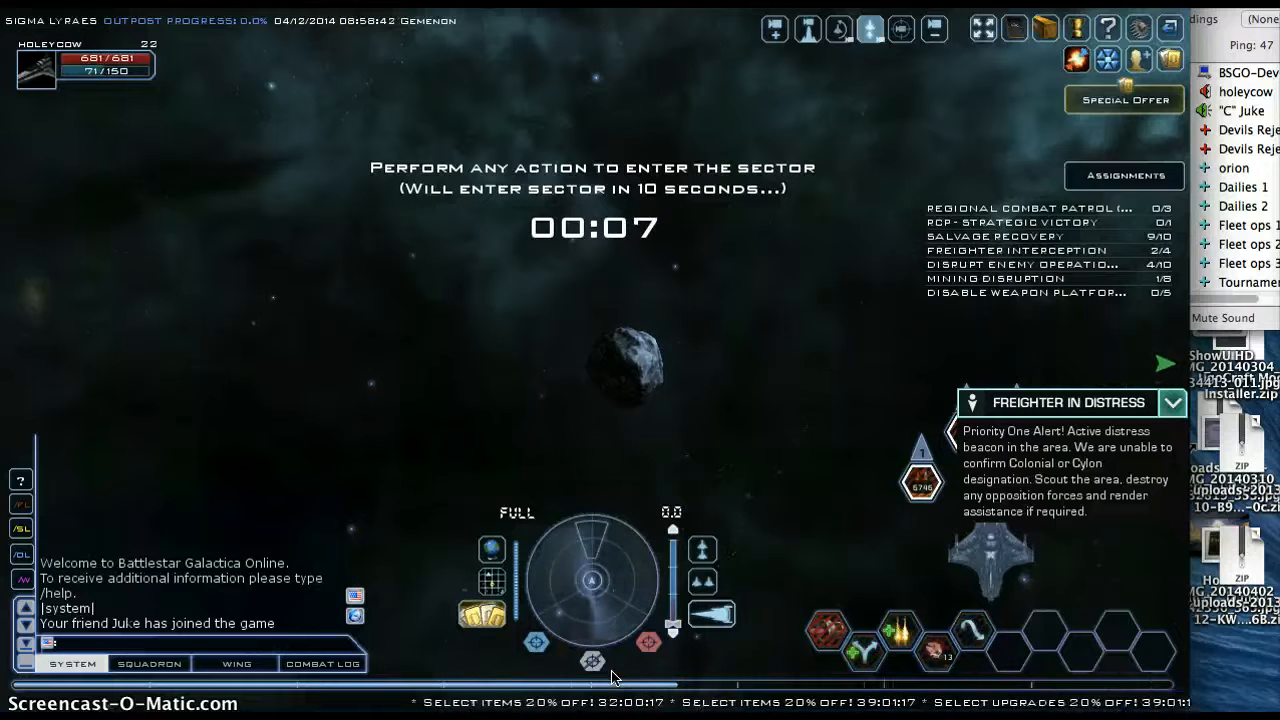
click(1124, 175)
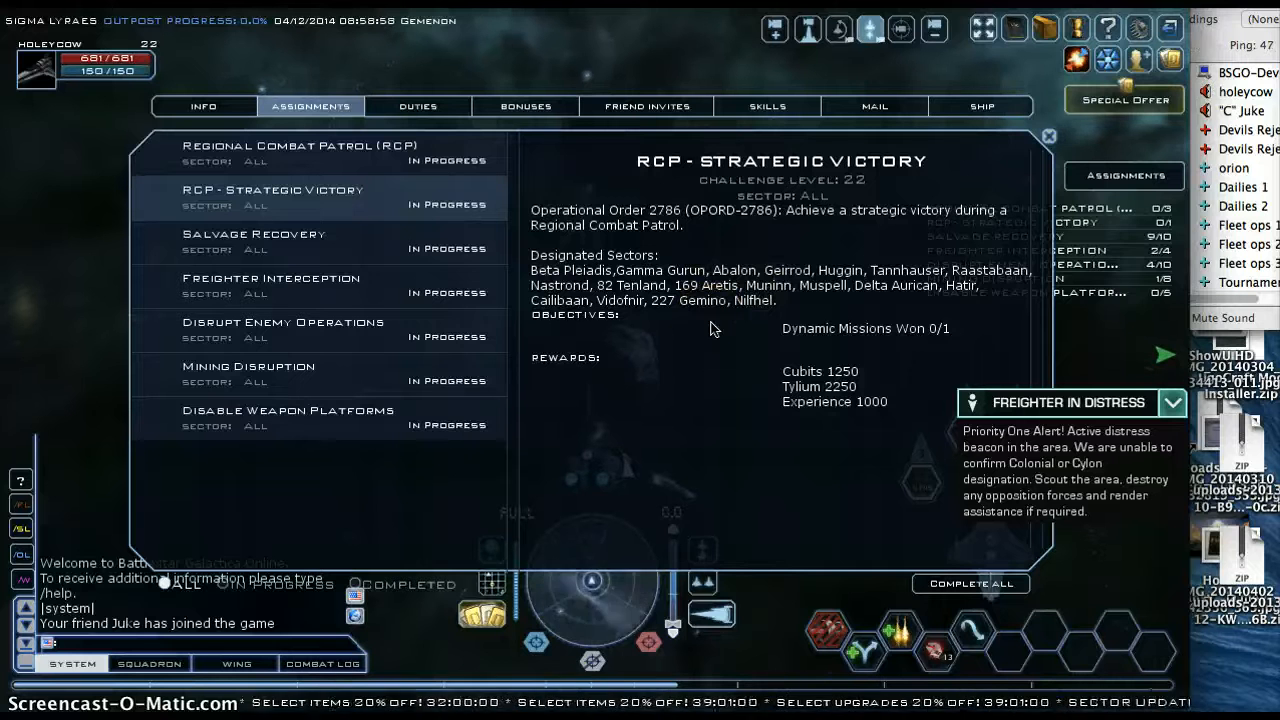
- Close the RCP - Strategic Victory assignment details window
click(1048, 136)
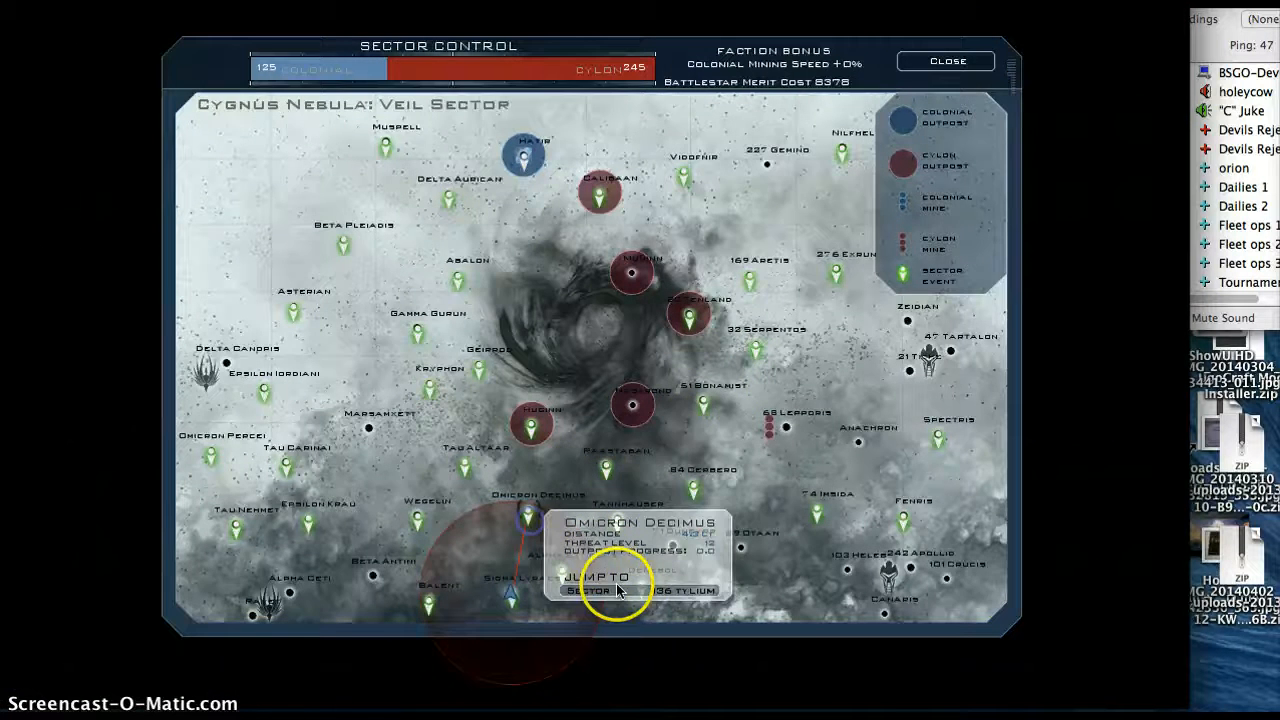
- Jump to Omicron Decimus, cross to Geirrod, and start the FTL jump toward Abalon
click(590, 591)
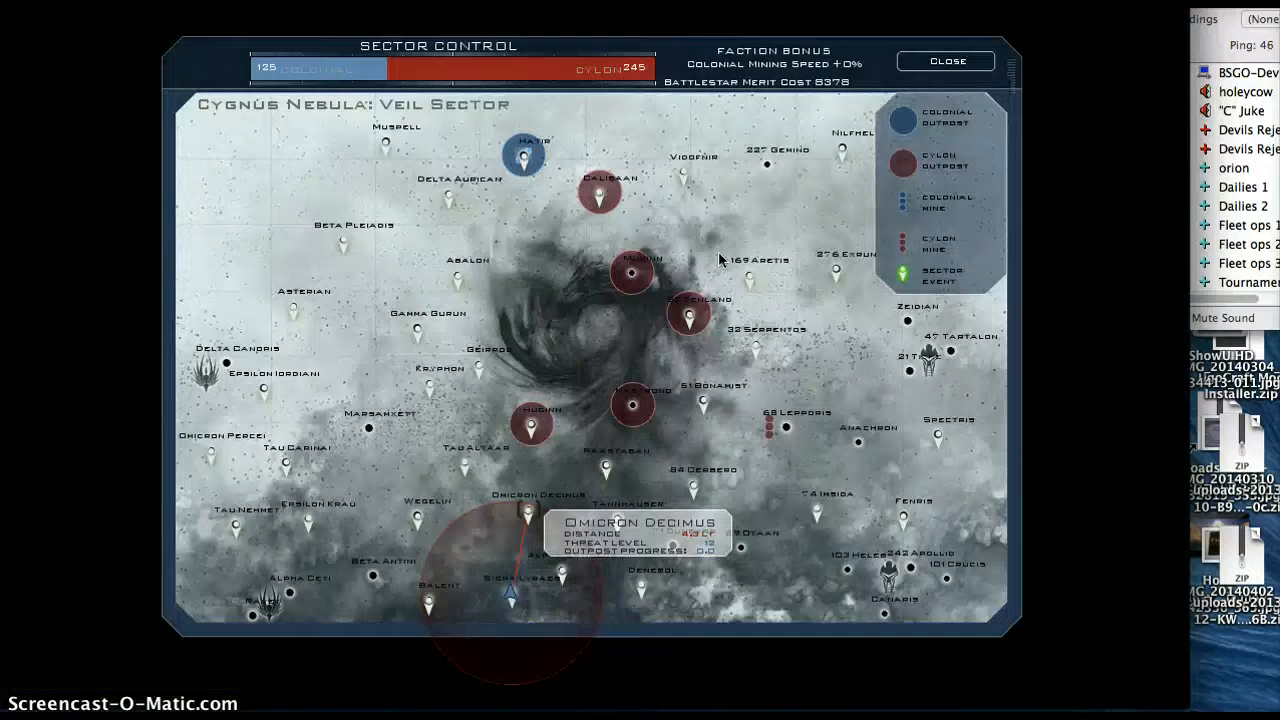
click(945, 61)
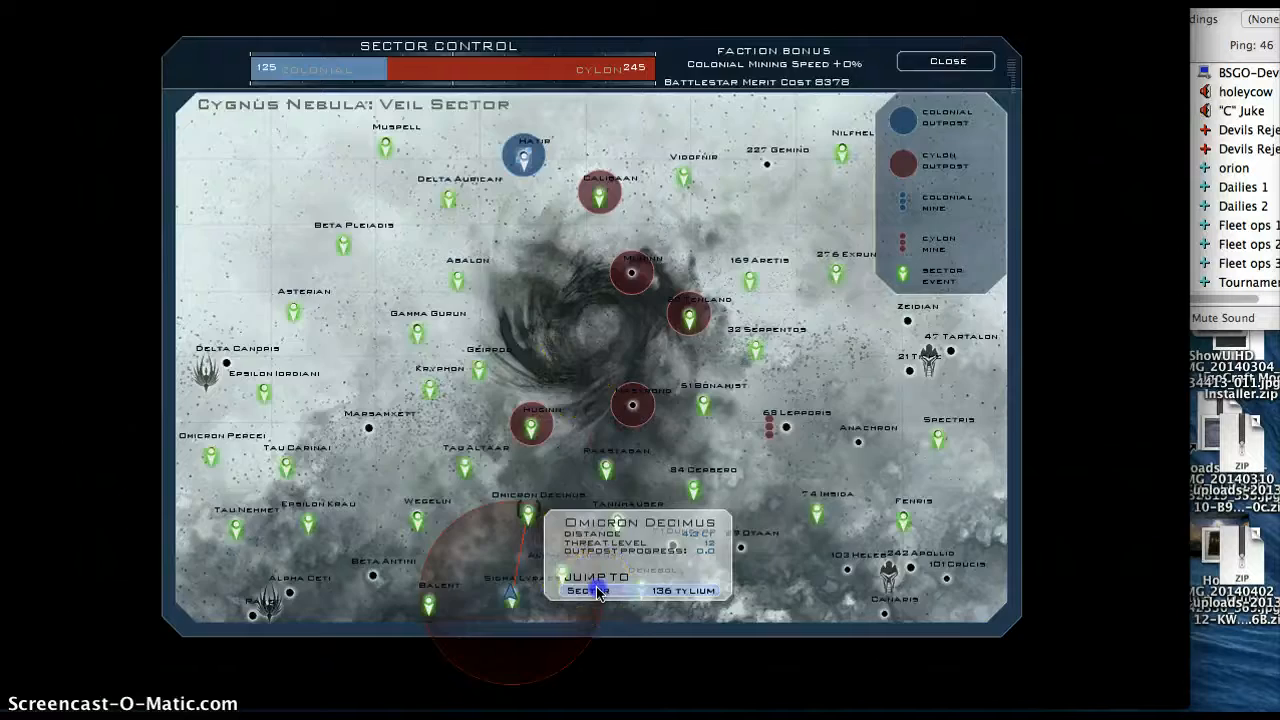
click(595, 588)
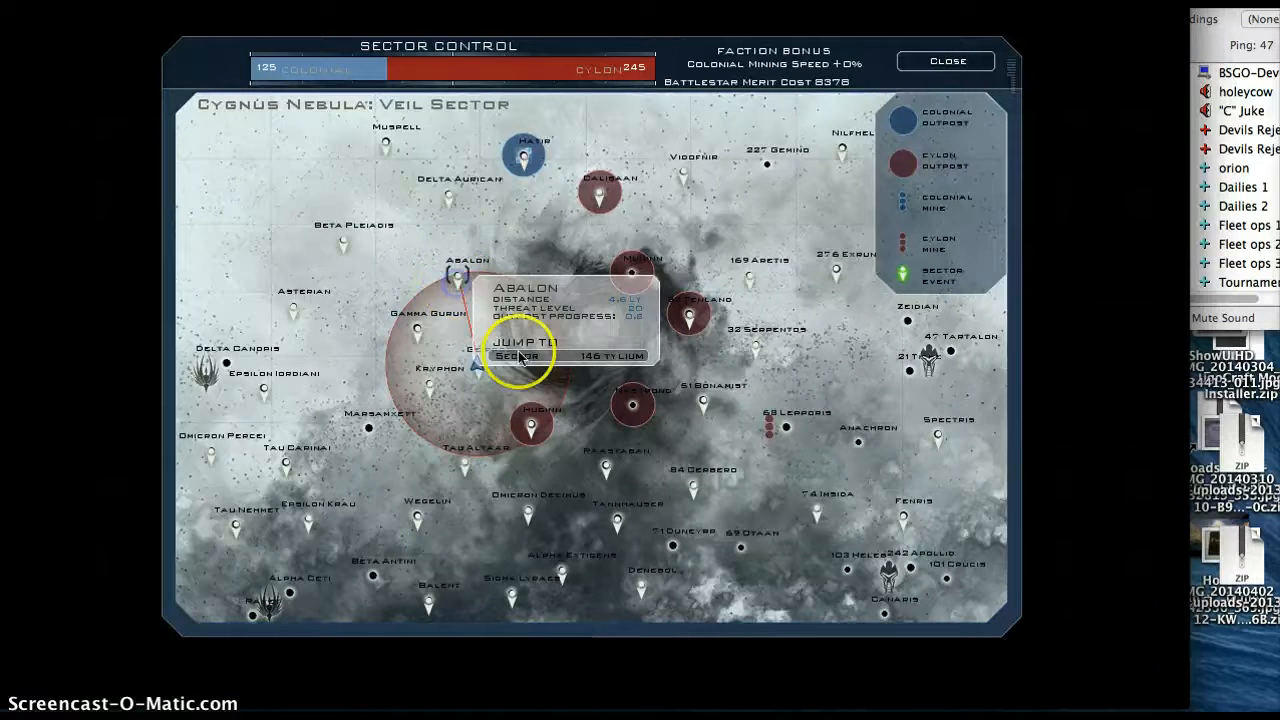
click(519, 356)
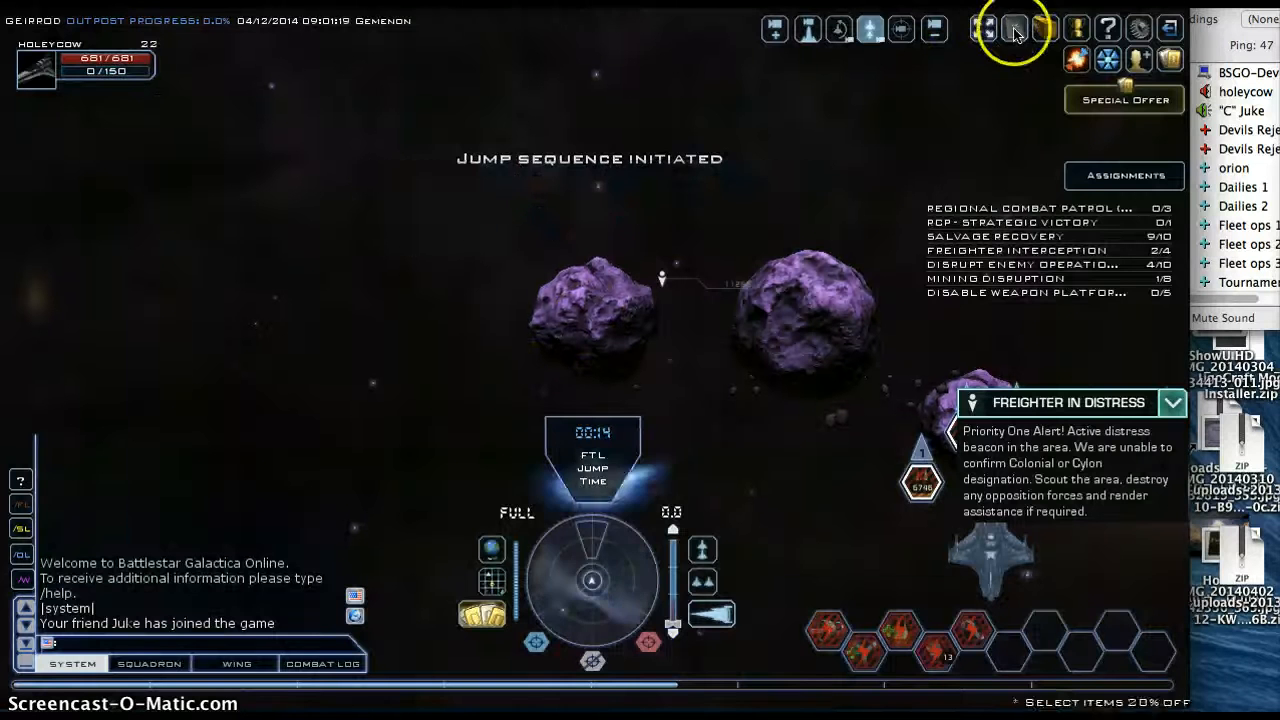
click(1015, 28)
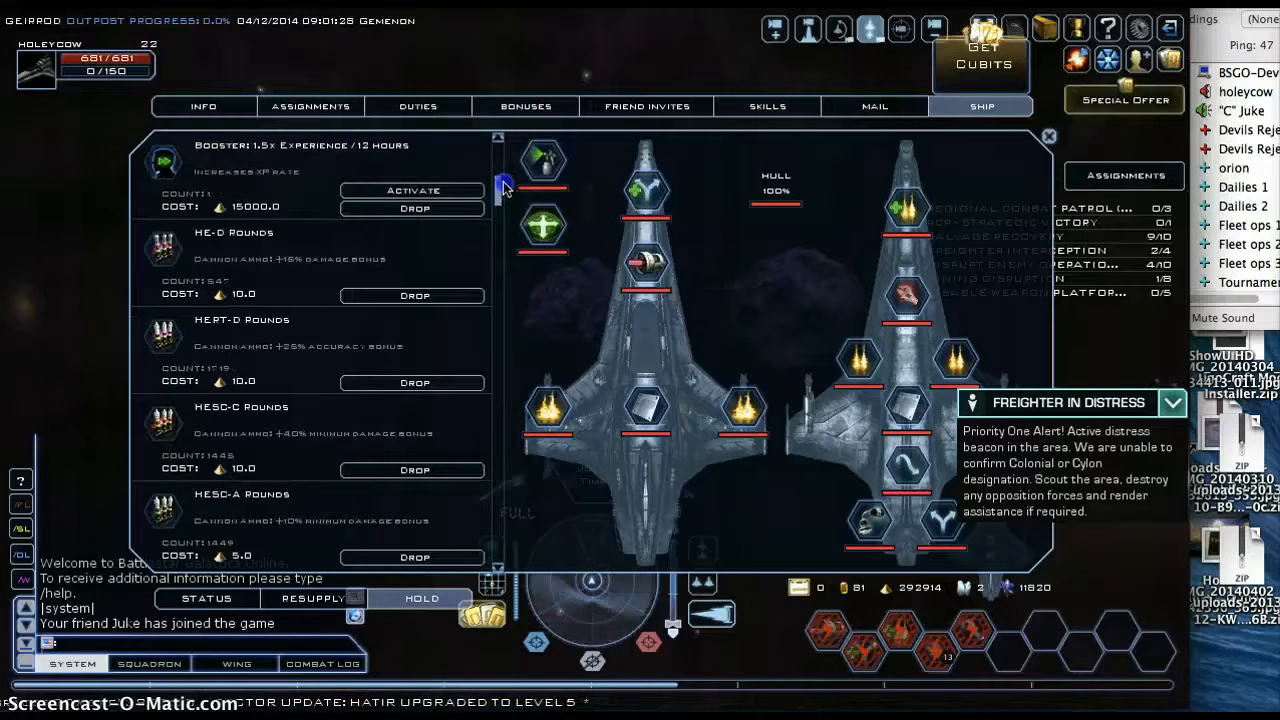
- Close the ship loadout and inventory window on arrival in Abalon
click(412, 190)
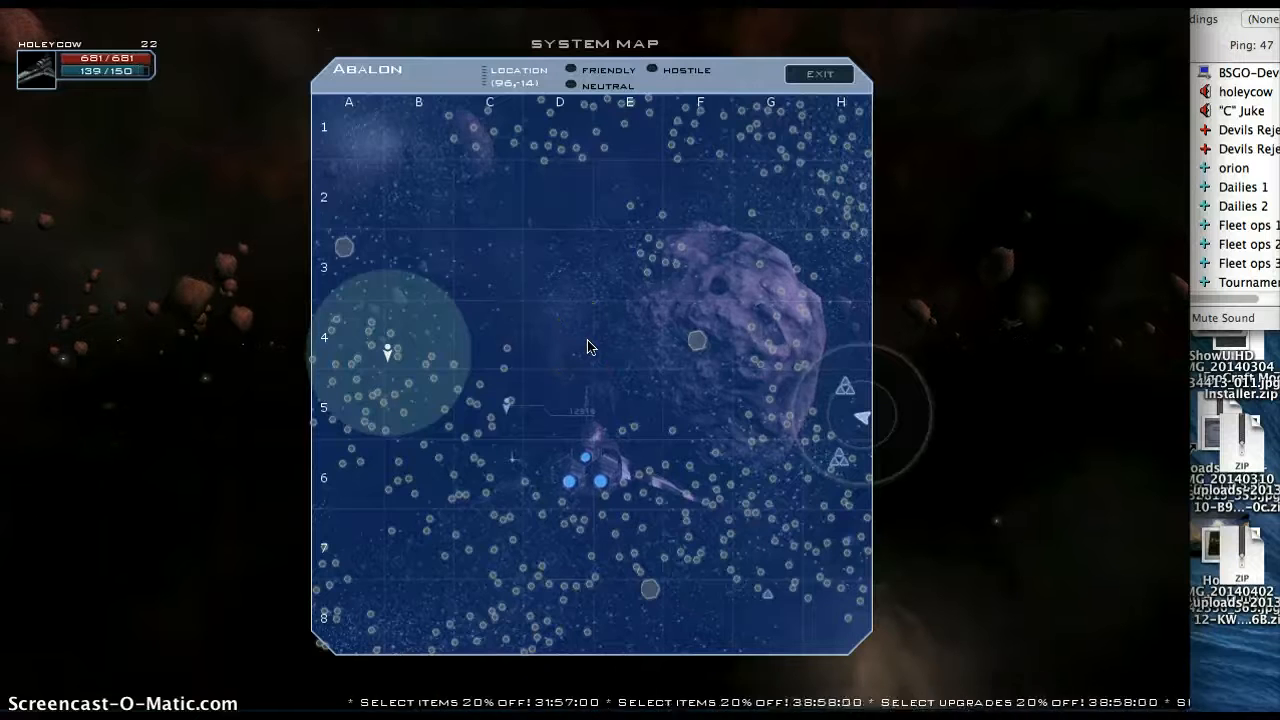
- Toggle the Abalon System Map while squadmates Juke and Evo001 join the party
click(818, 73)
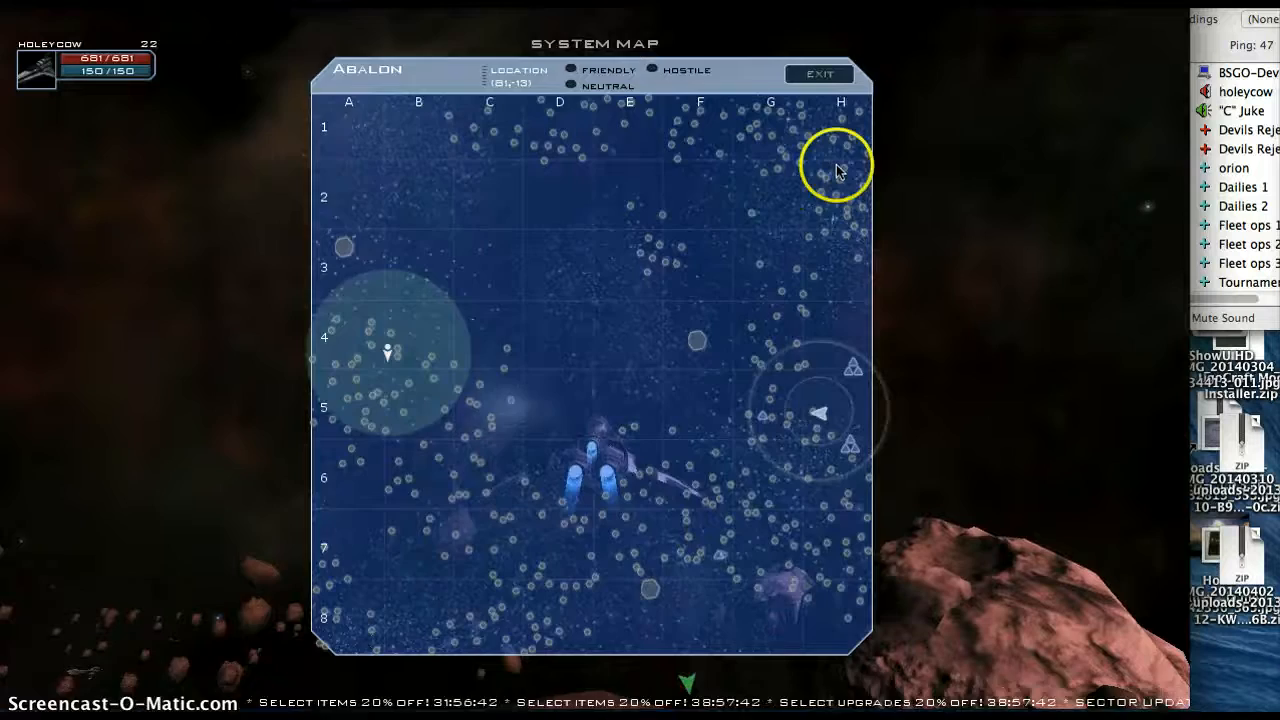
click(819, 73)
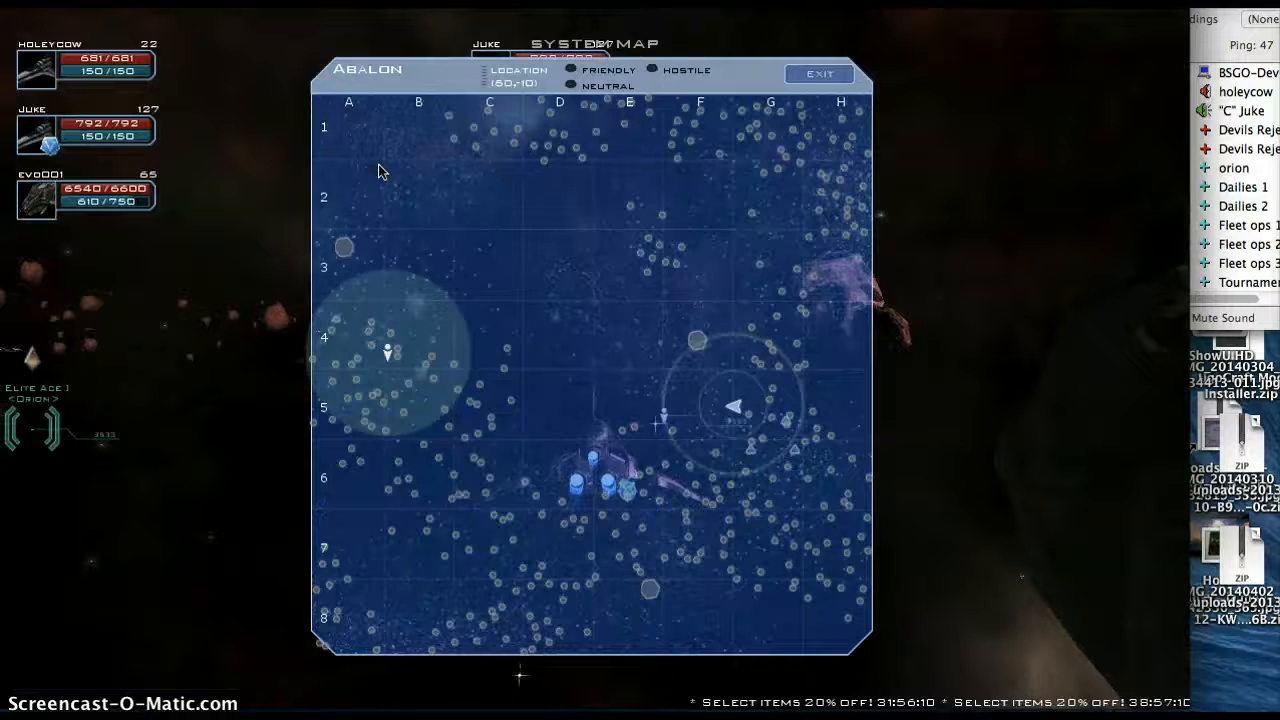
click(819, 73)
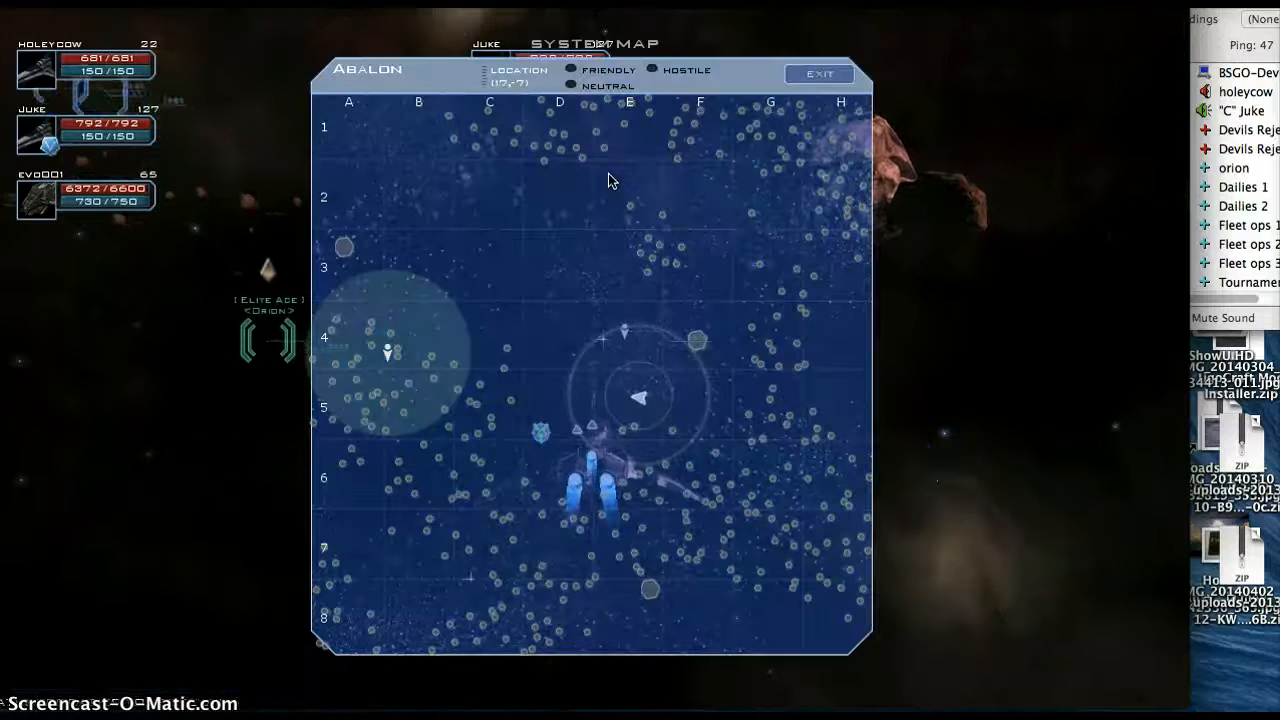
- Toggle the System Map while flying to the A4 distress circle near (-69,9)
click(819, 73)
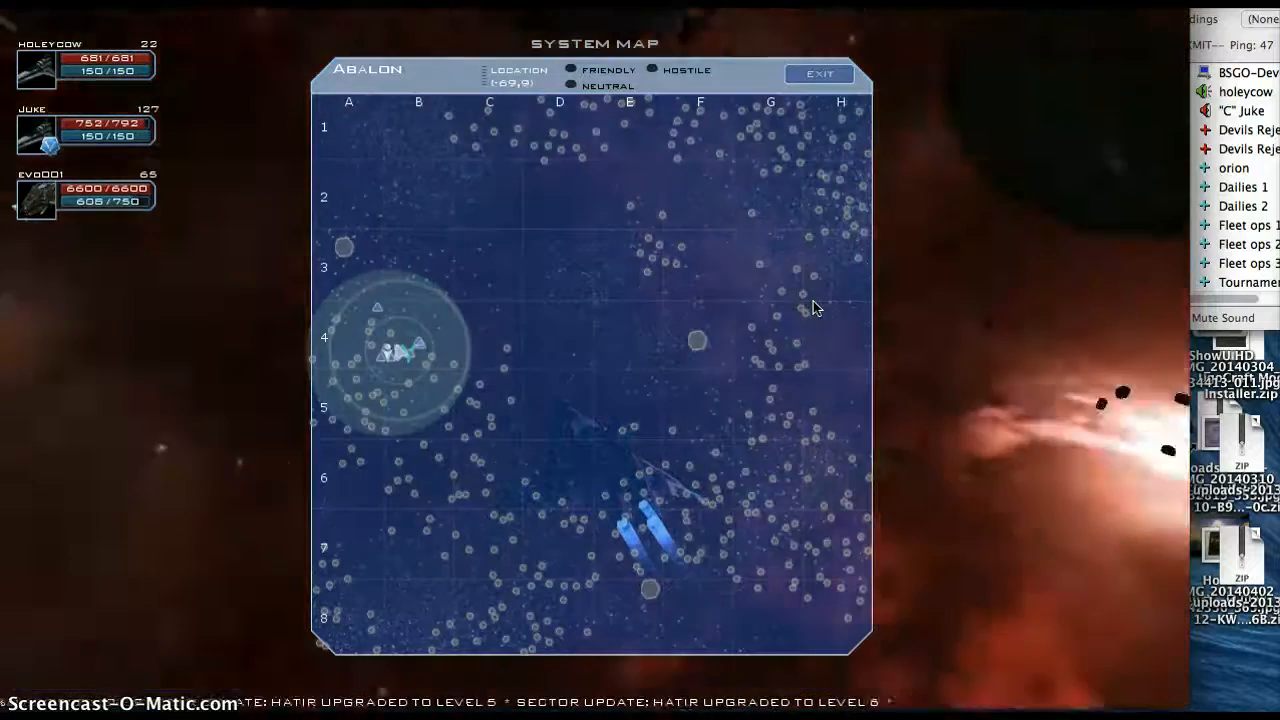
click(819, 73)
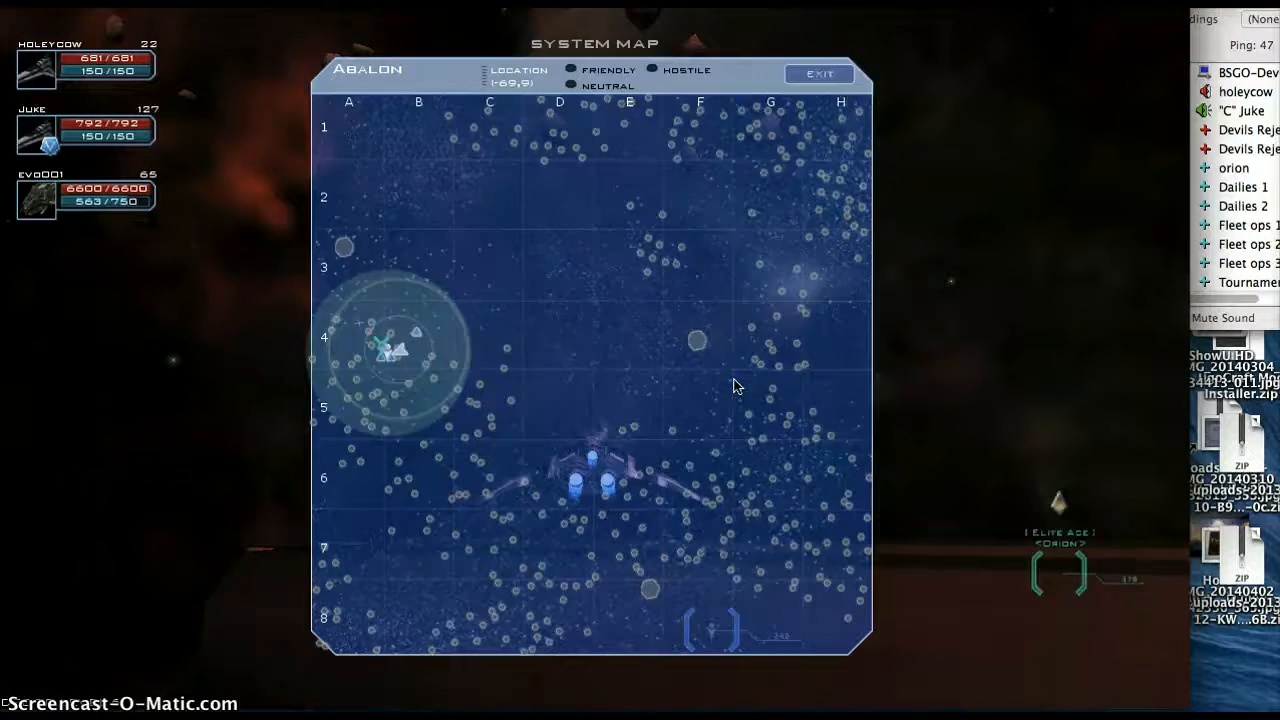
- Toggle the System Map overlay while holding at the A4 freighter distress site
click(819, 73)
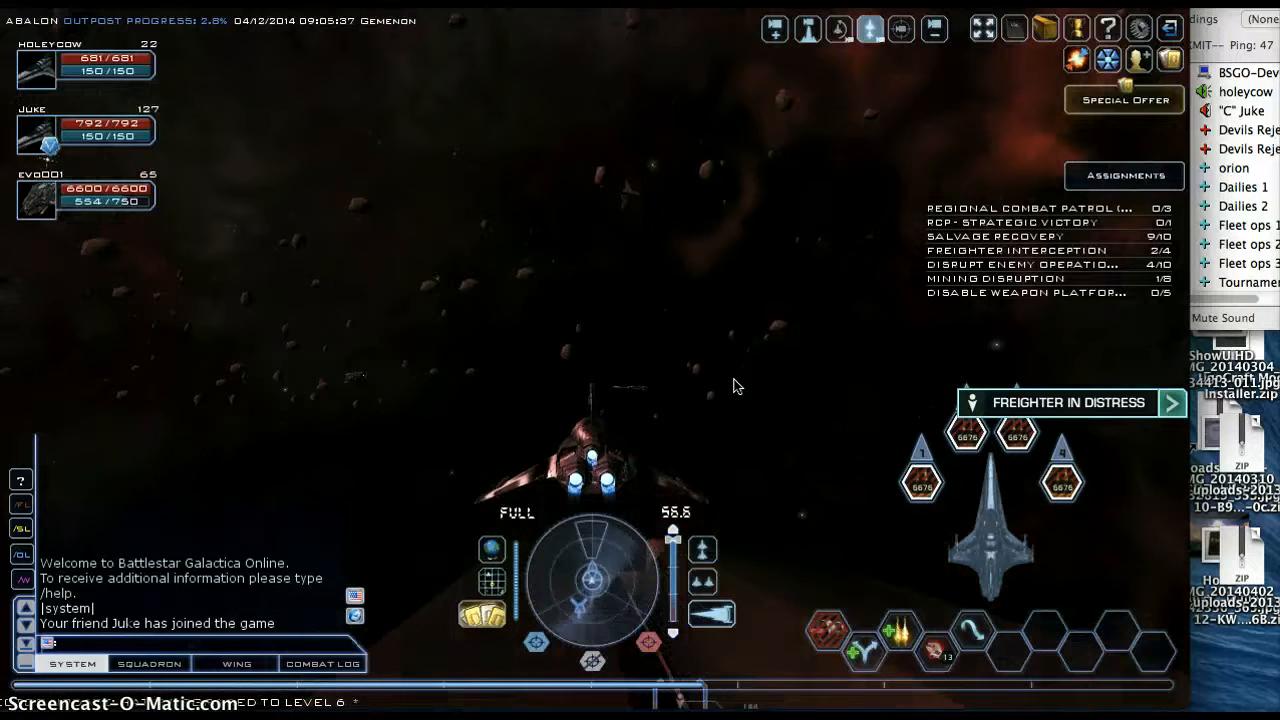
click(655, 190)
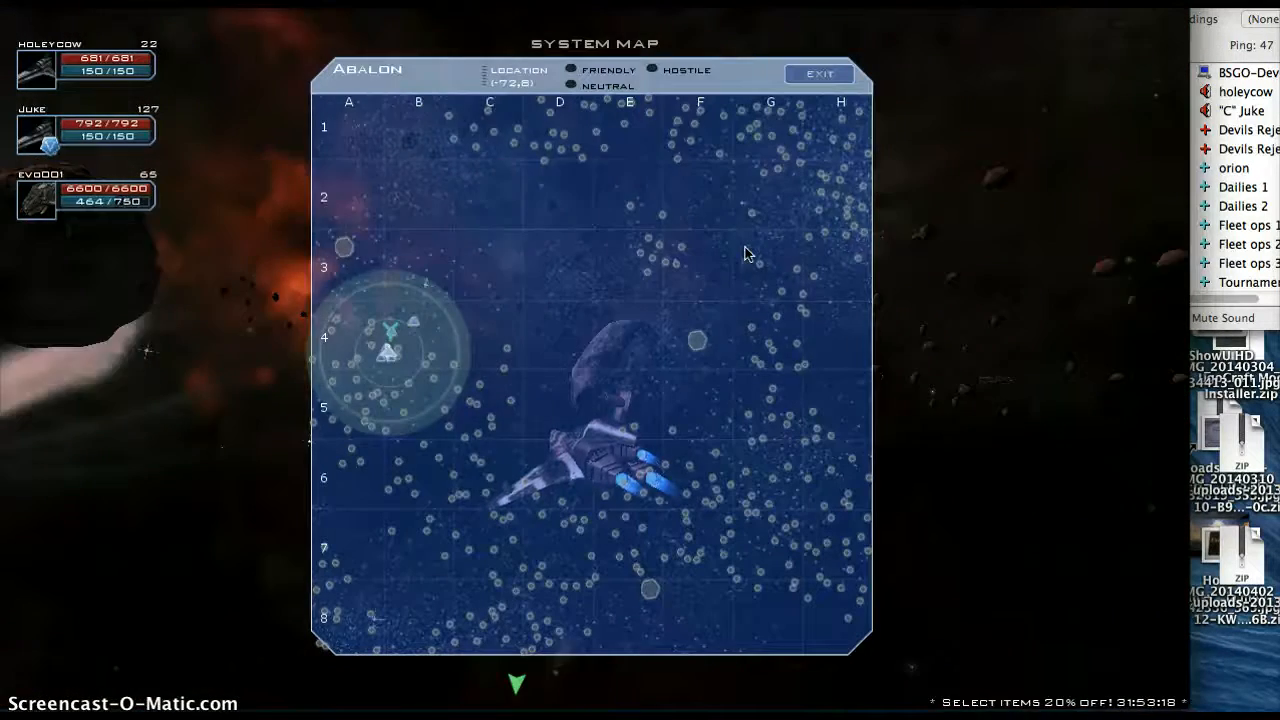
- Toggle the System Map and target the level 15 Developed-class hostile ship
click(819, 73)
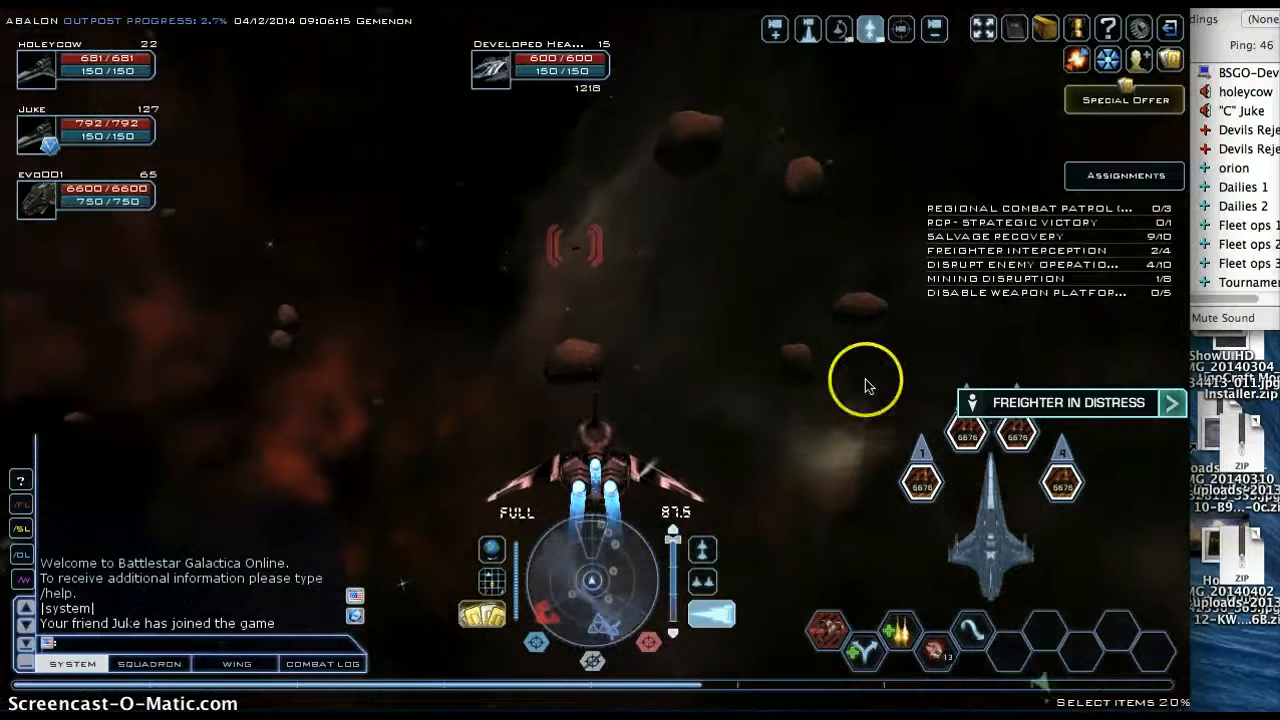
mouse_move(885, 460)
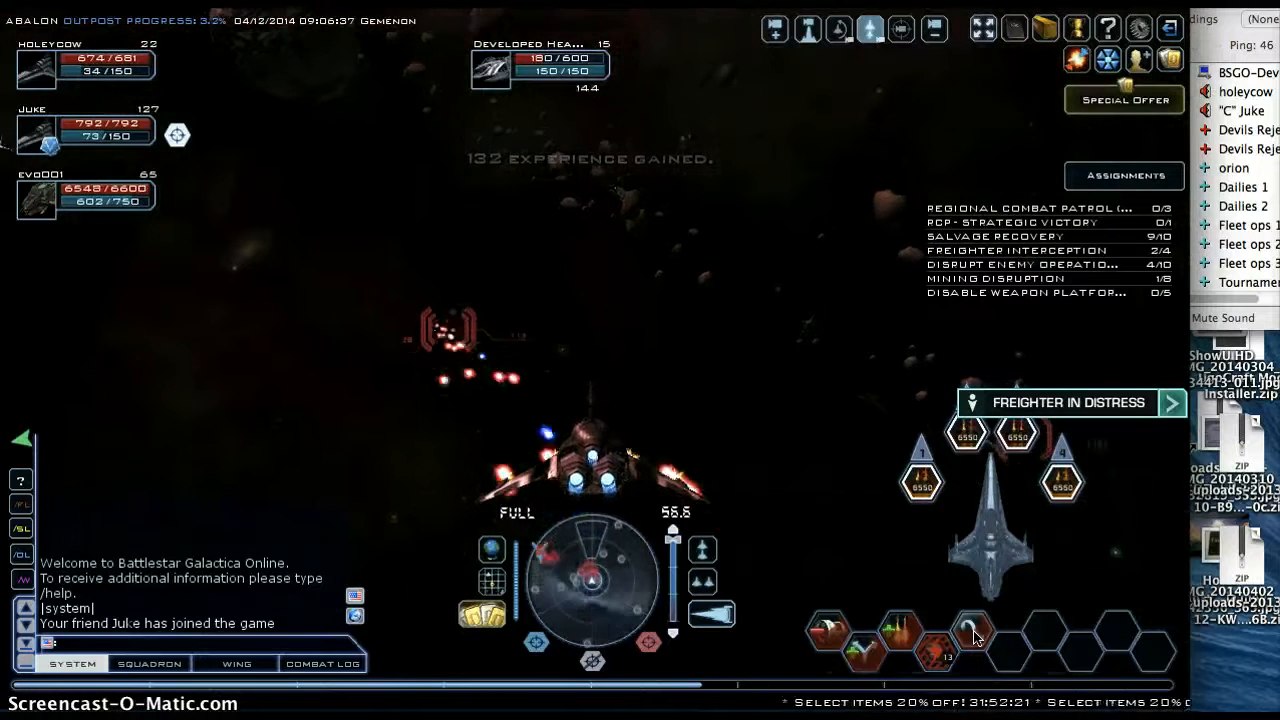
- Fire ship abilities at the Cylon Raider near the Freighter in Distress marker
click(945, 642)
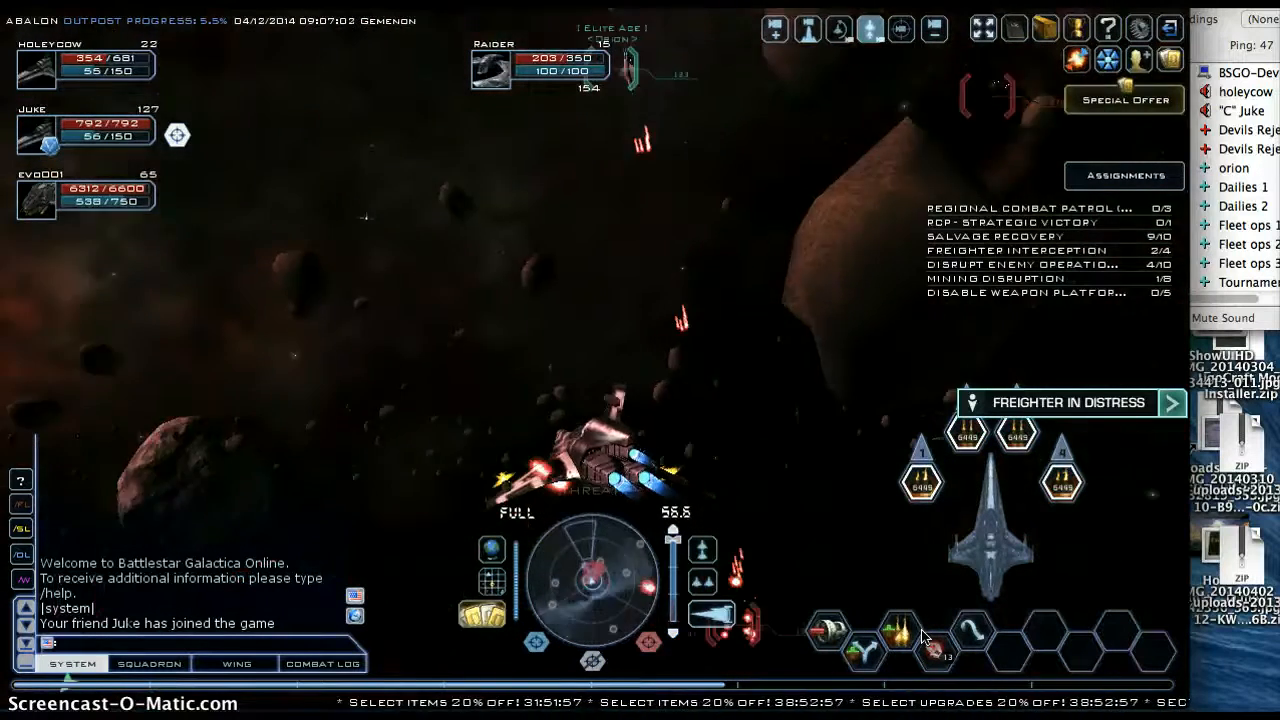
click(868, 628)
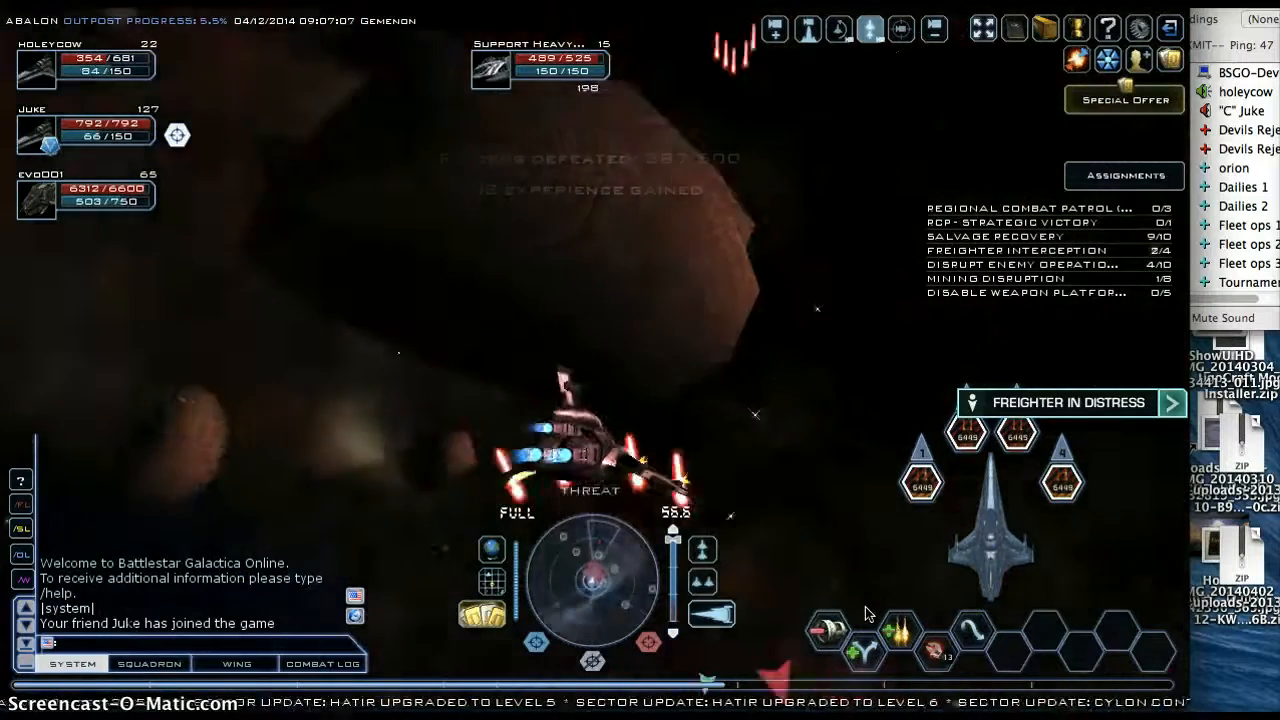
click(884, 638)
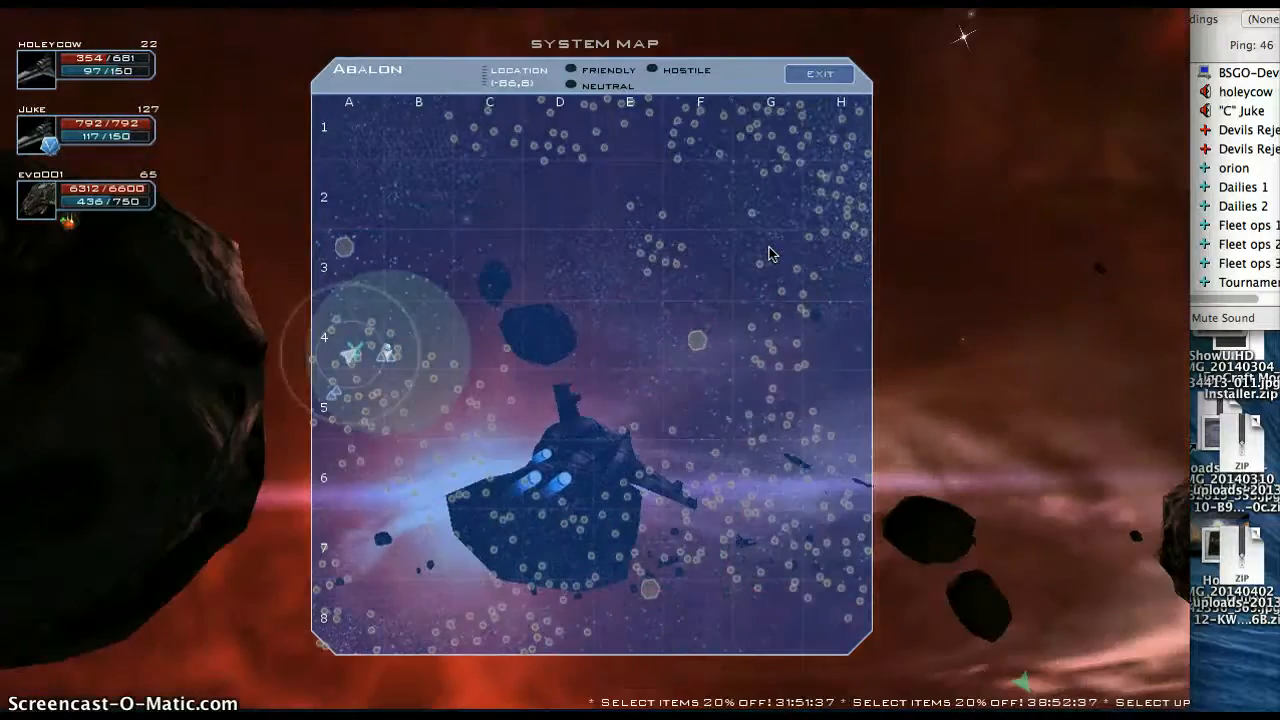
- Bring up the Abalon System Map showing friendly, neutral and hostile markers
click(819, 73)
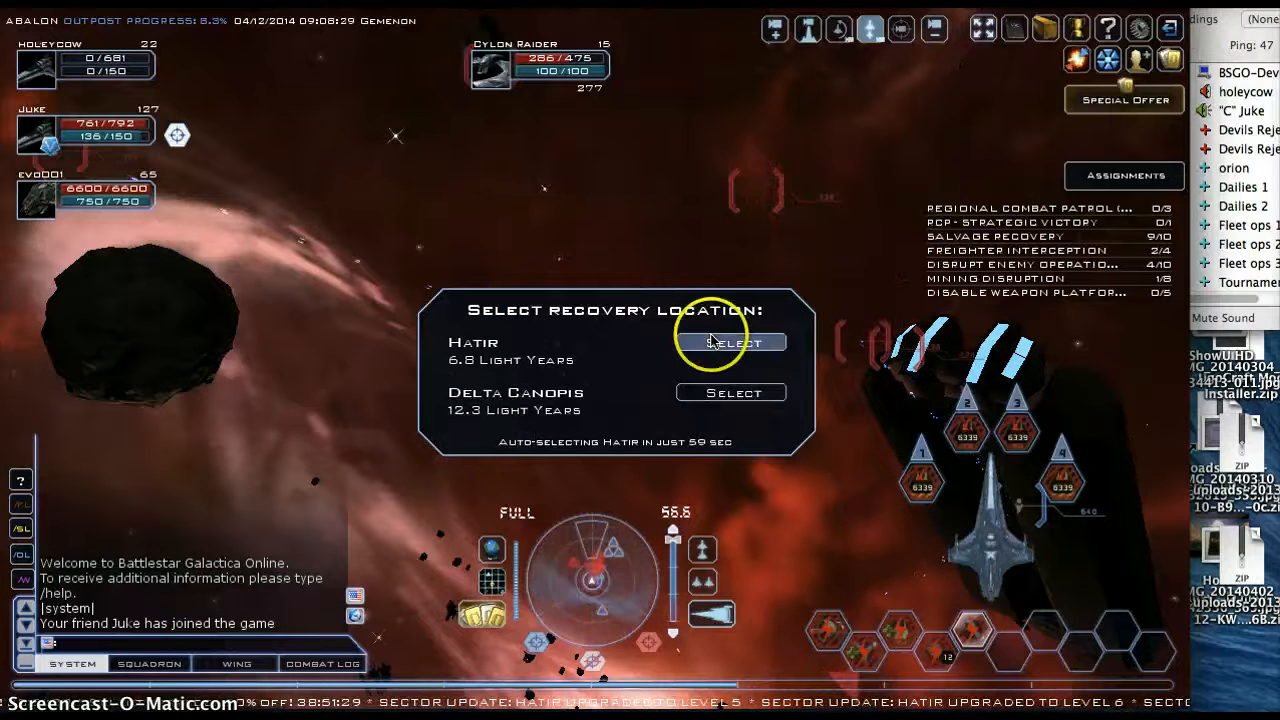
- Choose Hatir as the recovery location to respawn in its hangar
click(730, 342)
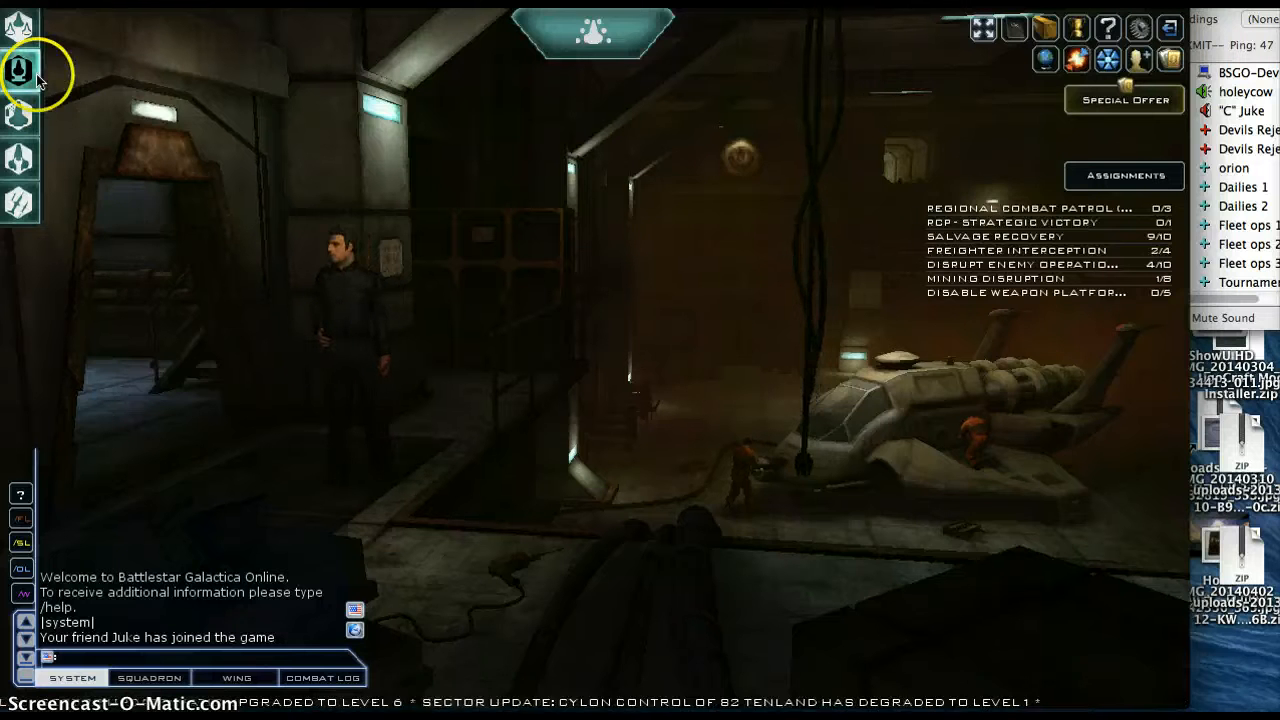
mouse_move(20, 71)
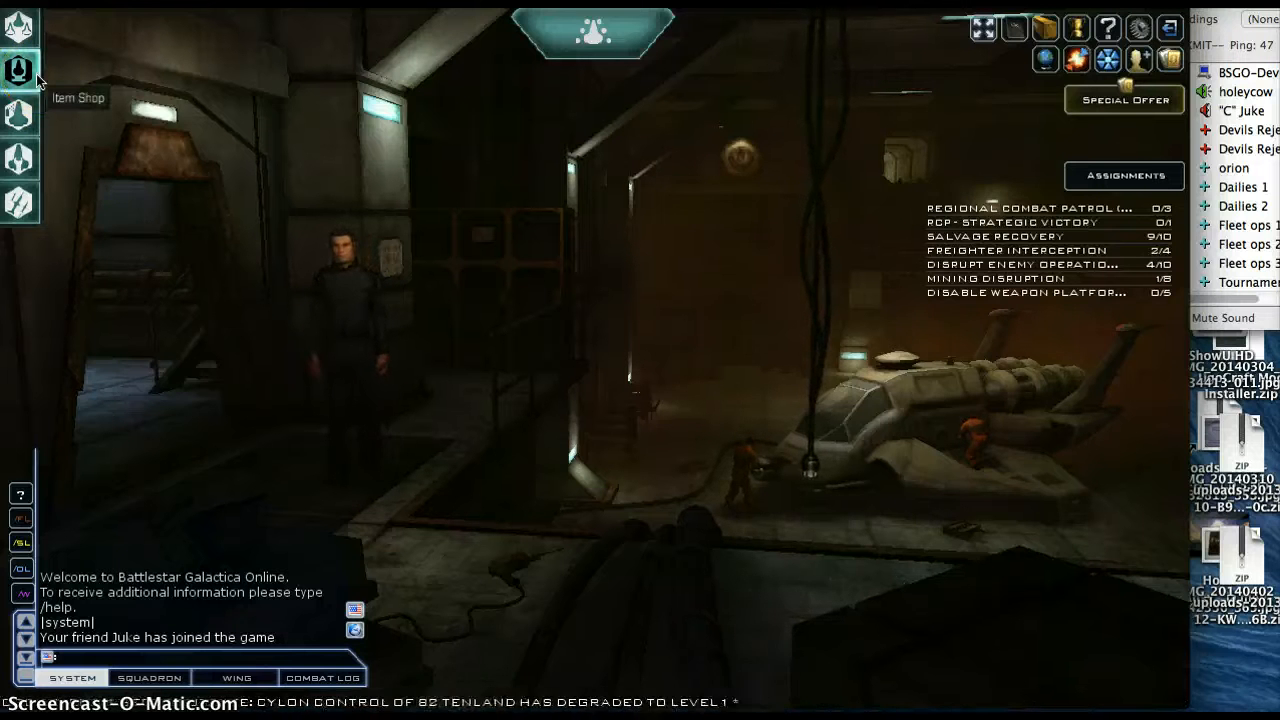
click(19, 72)
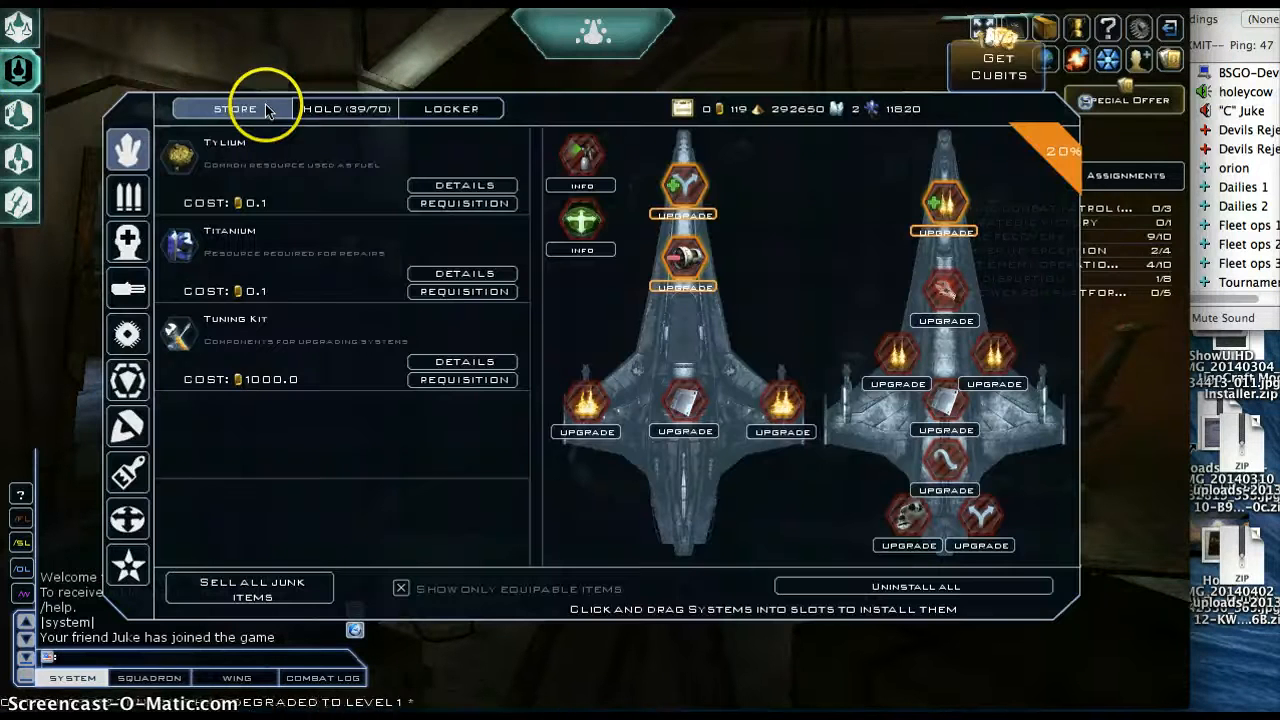
mouse_move(943, 128)
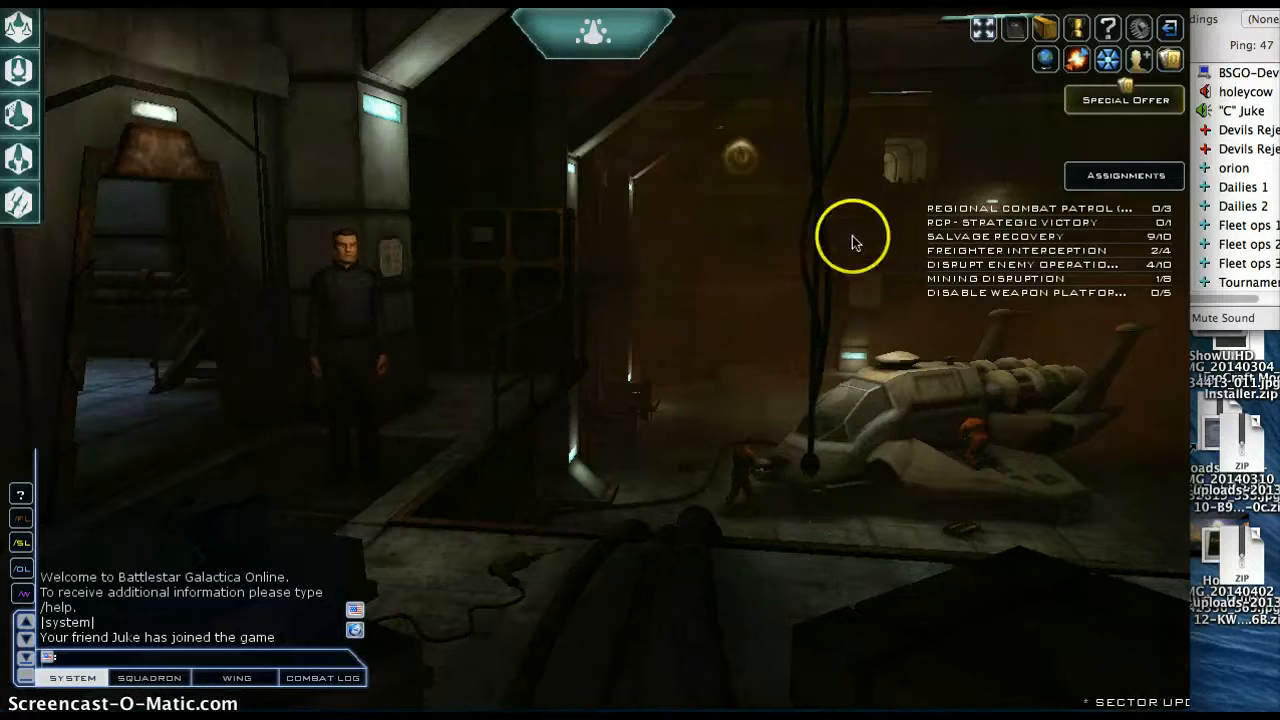
mouse_move(600, 26)
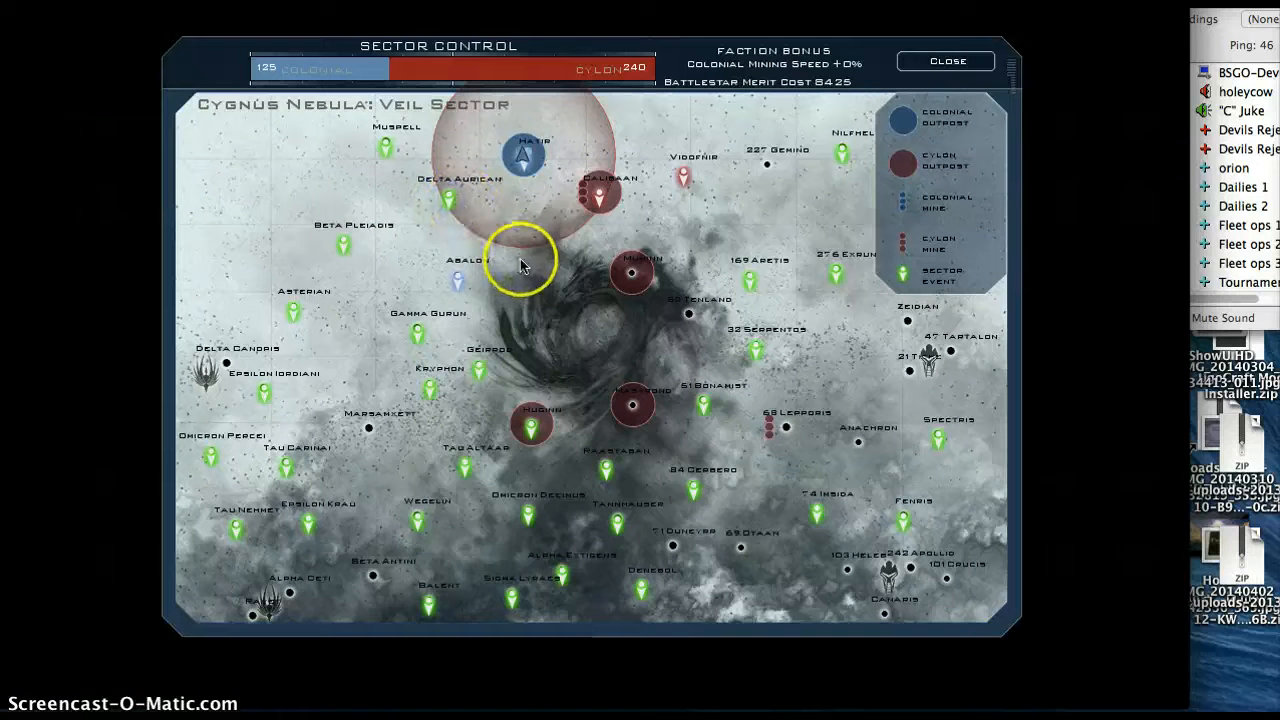
mouse_move(450, 205)
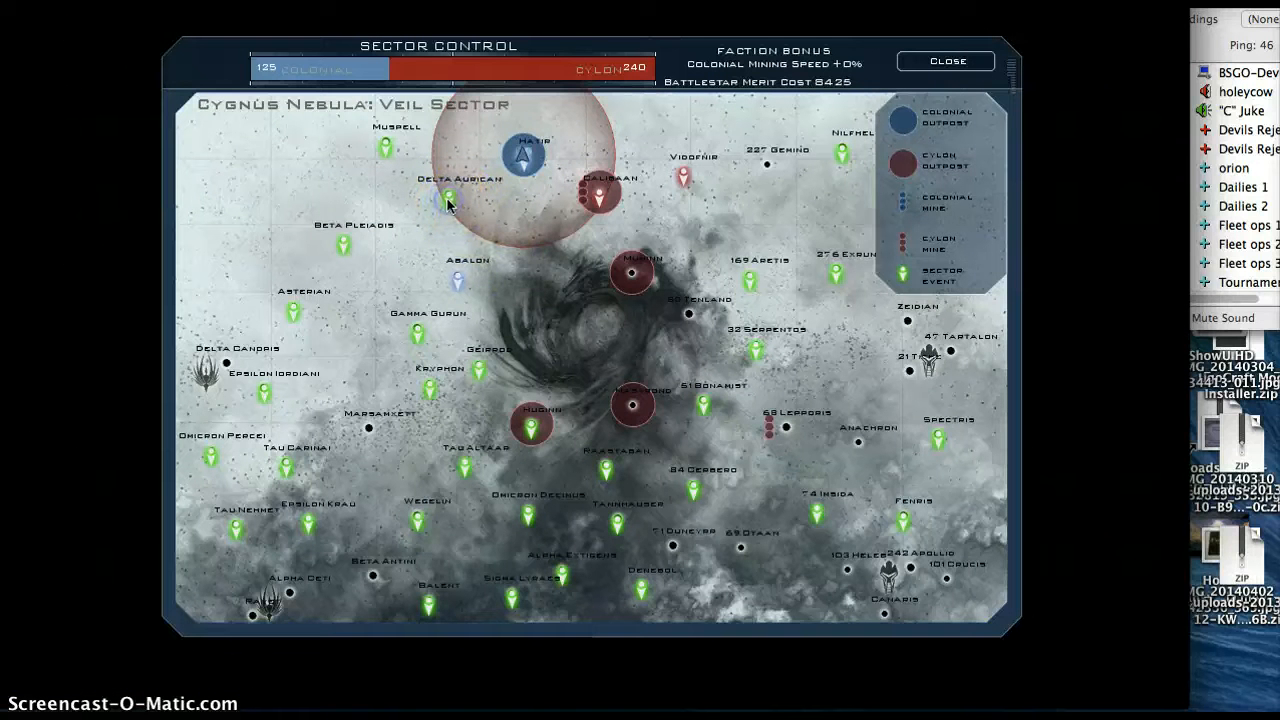